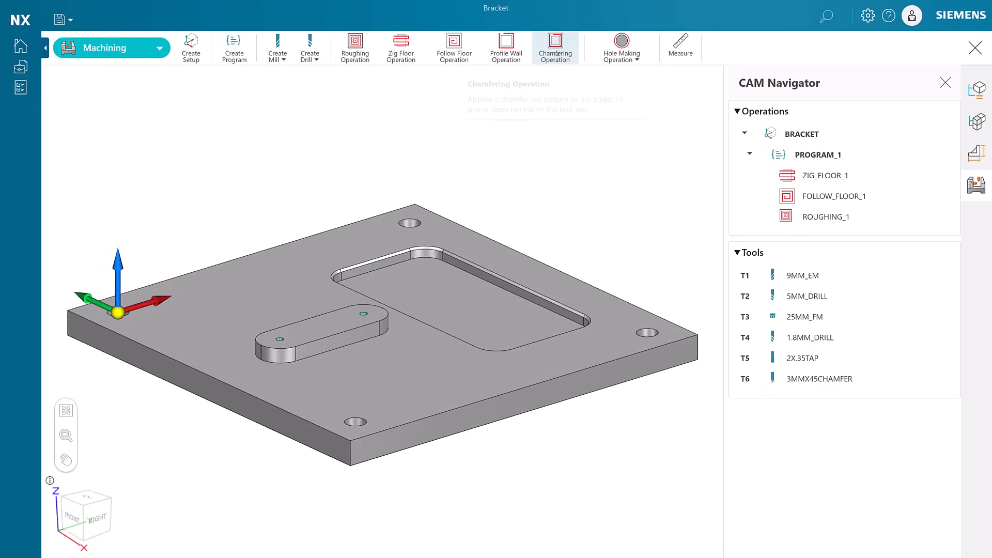
mouse_move(259, 172)
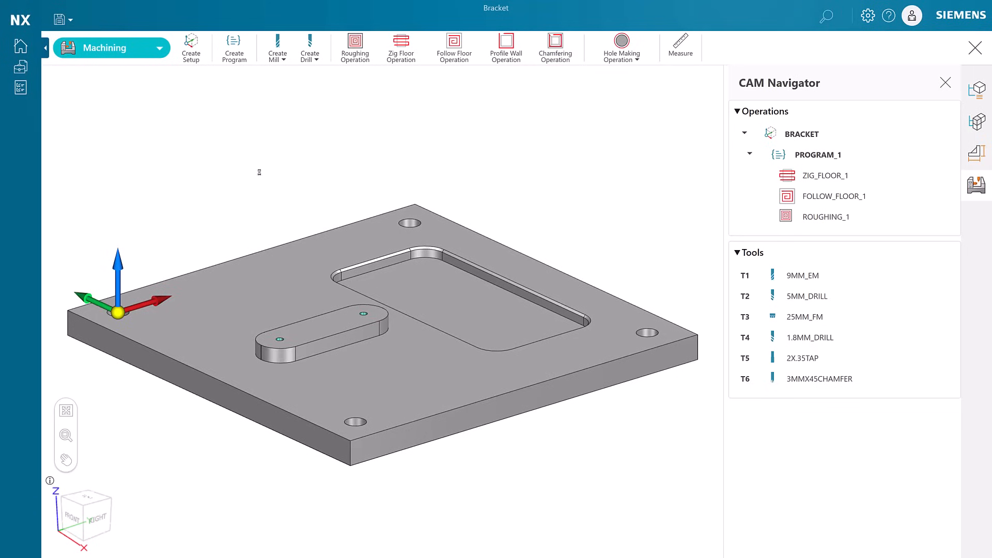
mouse_move(179, 182)
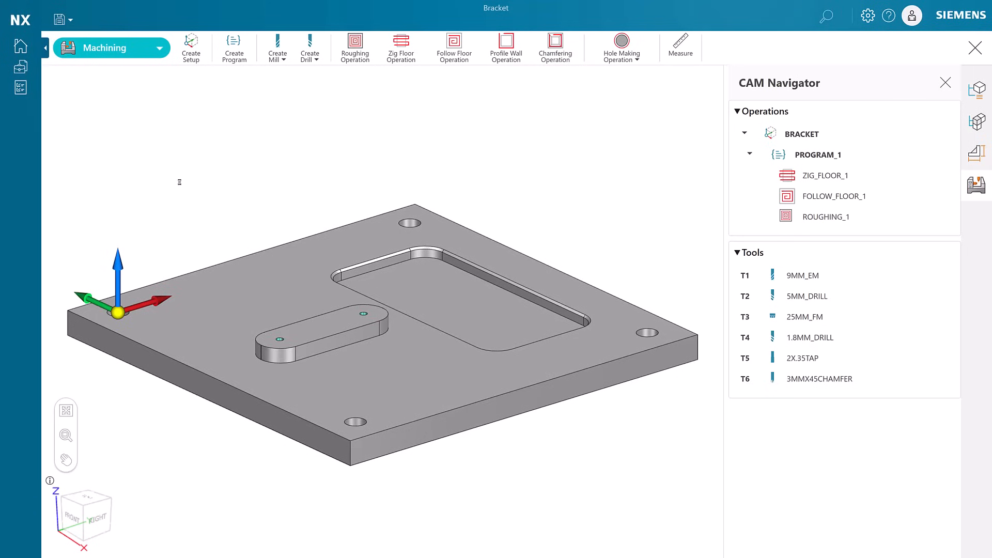
Create a new chamfering operation using the 3MMX45CHAMFER tool
click(555, 47)
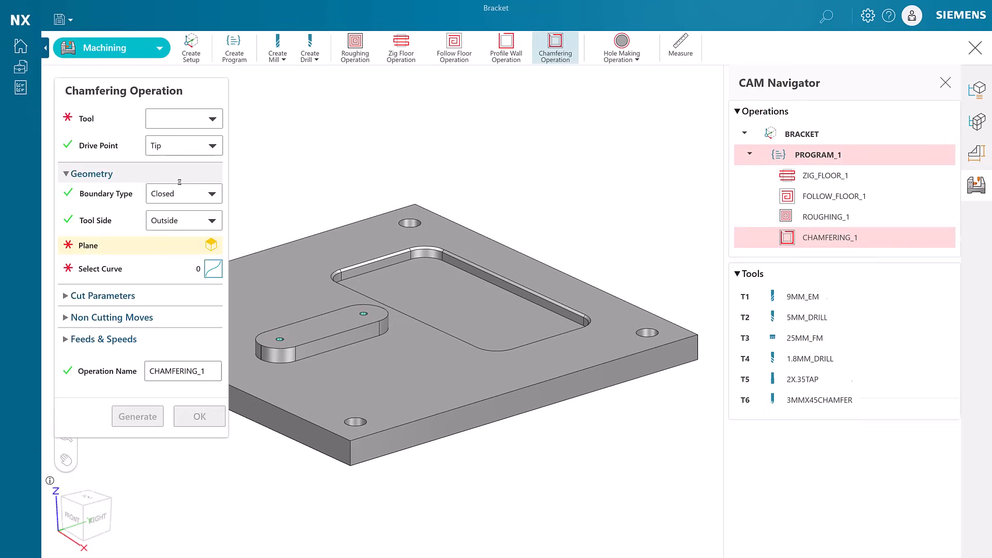
click(183, 118)
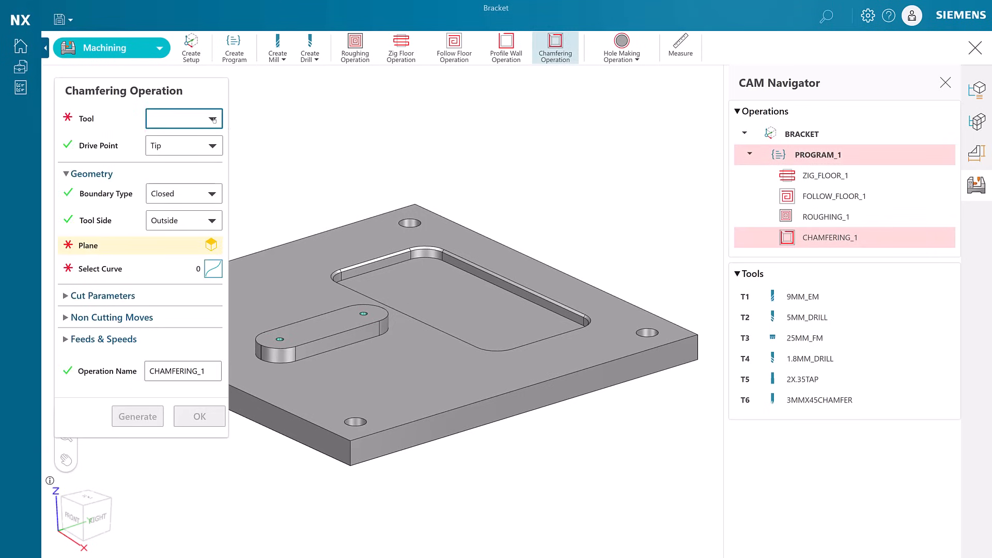
click(184, 118)
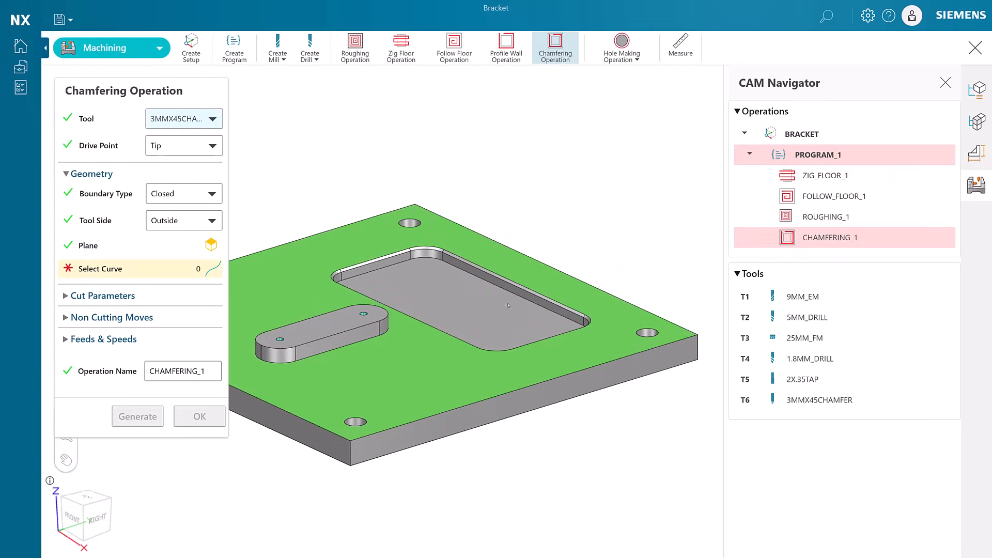
Select the eight rim edges of the large pocket as chamfer curves
click(460, 253)
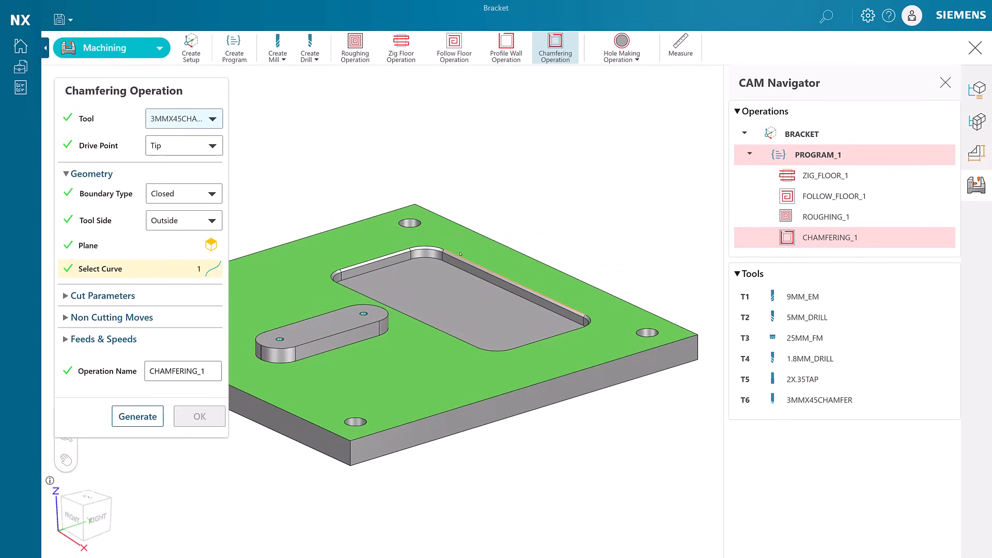
click(405, 250)
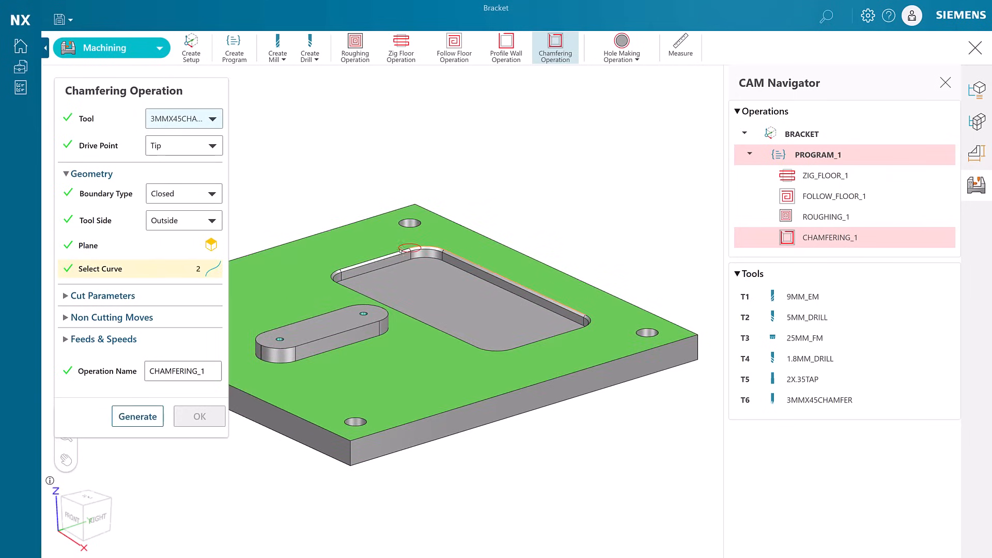
click(402, 252)
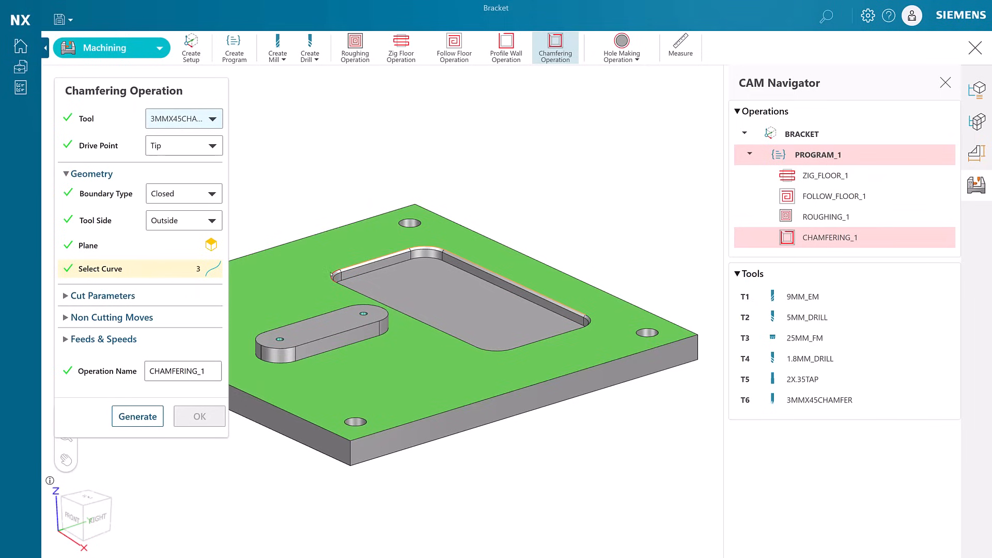
click(347, 293)
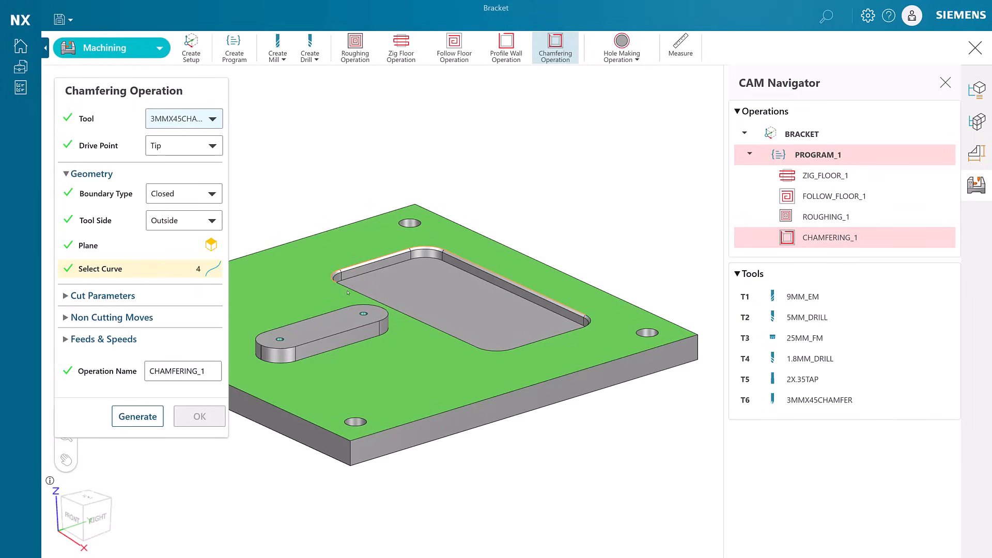
click(487, 350)
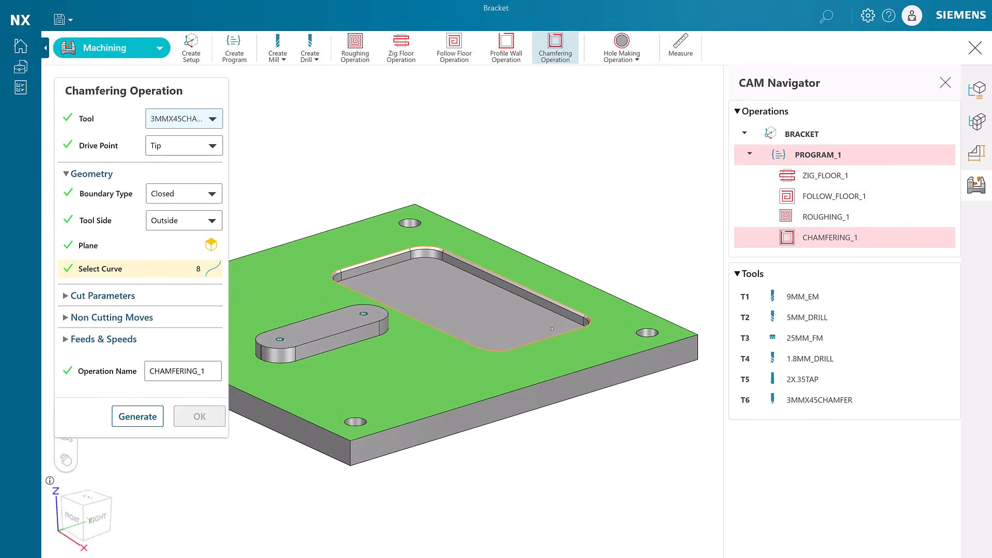
mouse_move(301, 205)
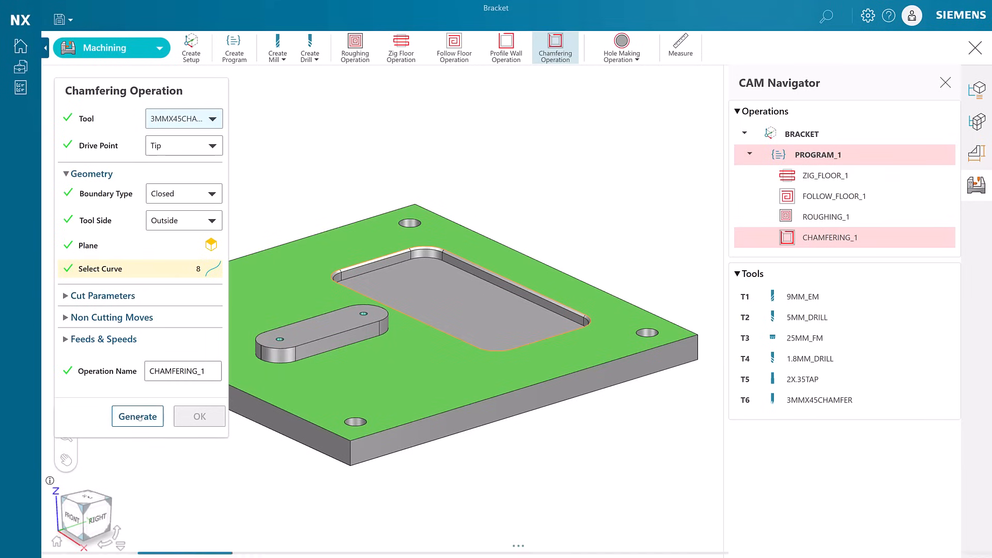
Set Tool Side to Inside, regenerate the chamfer toolpath and accept CHAMFERING_1
click(137, 417)
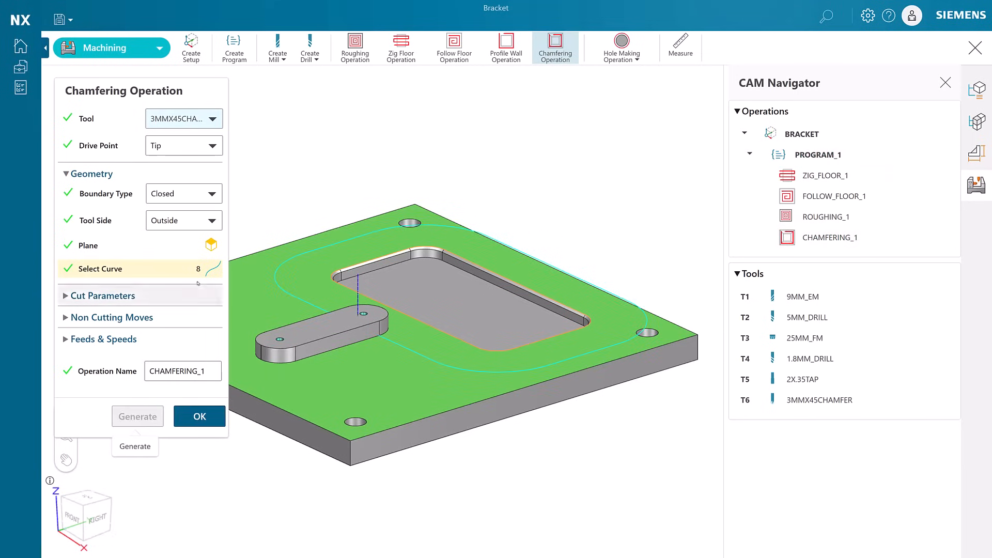
click(183, 220)
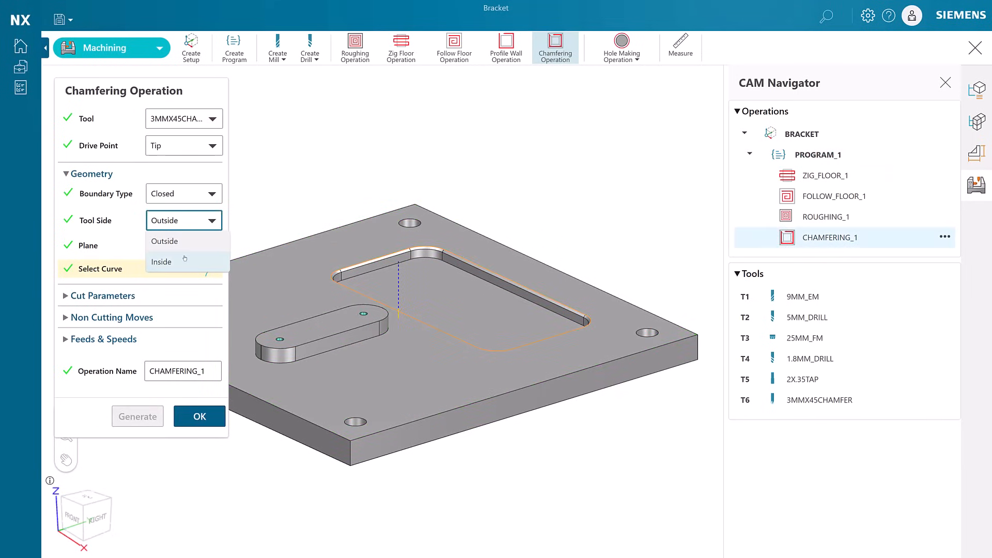
click(162, 261)
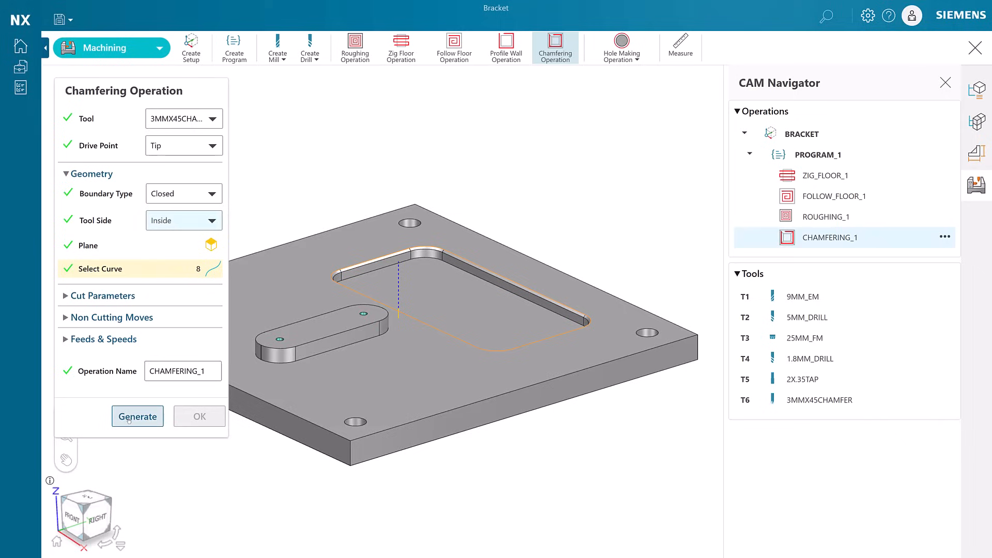
click(138, 416)
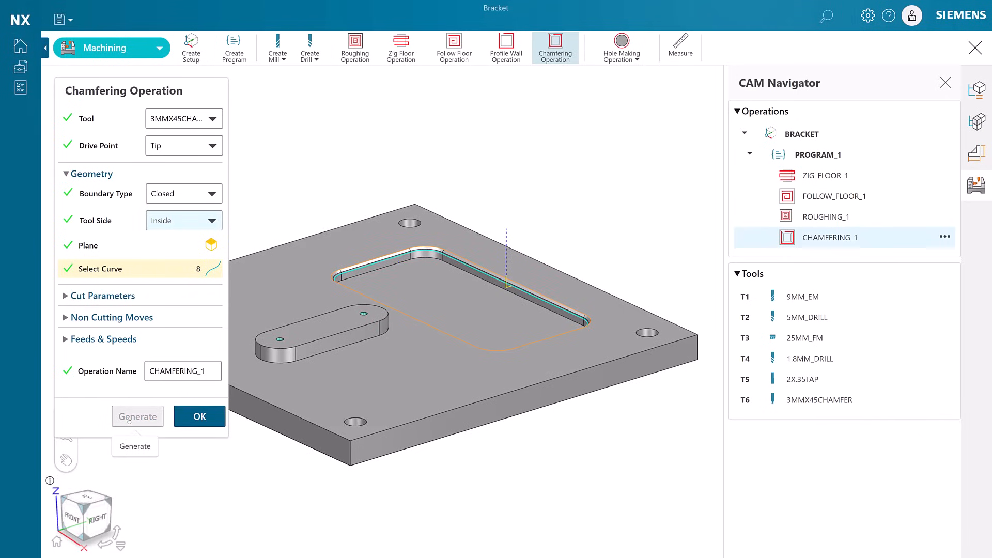
mouse_move(198, 417)
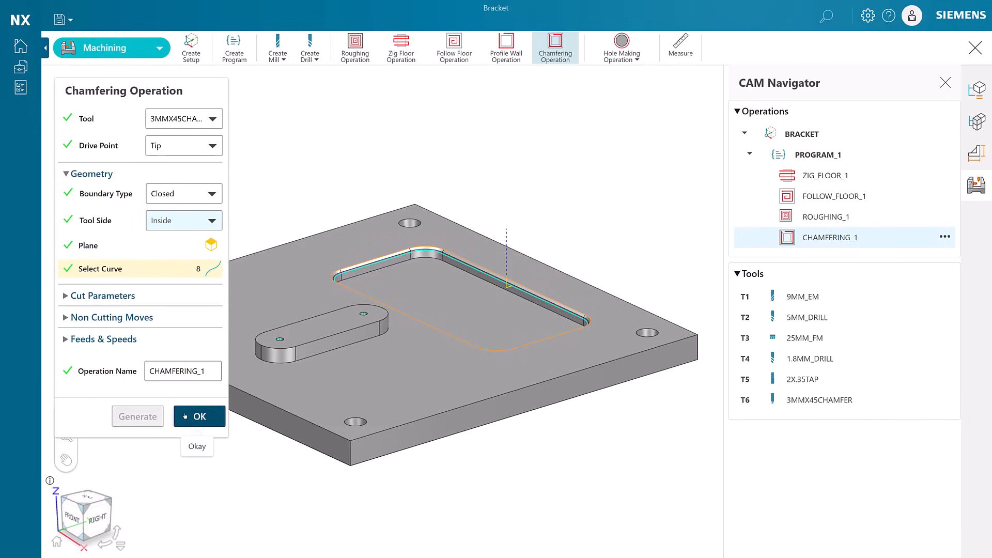
click(199, 417)
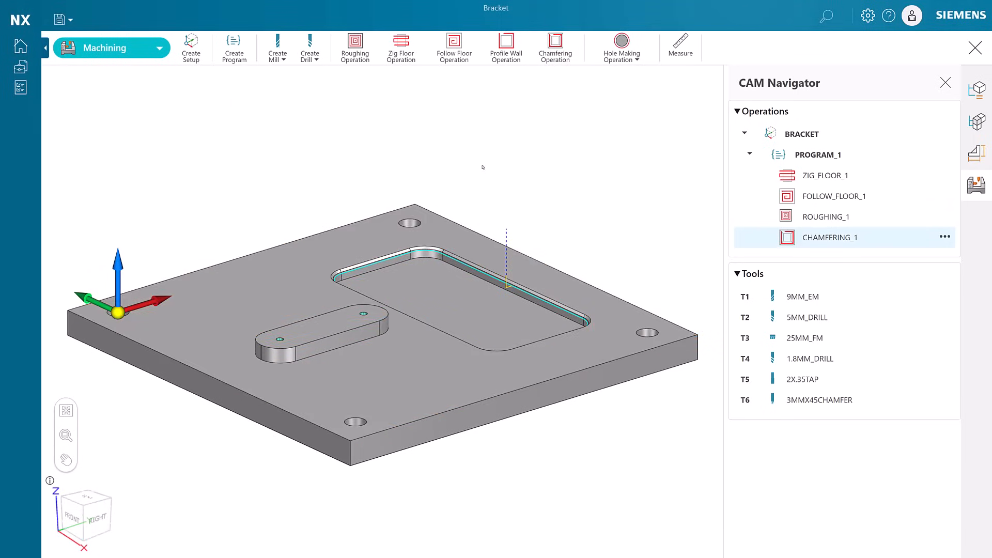
click(621, 46)
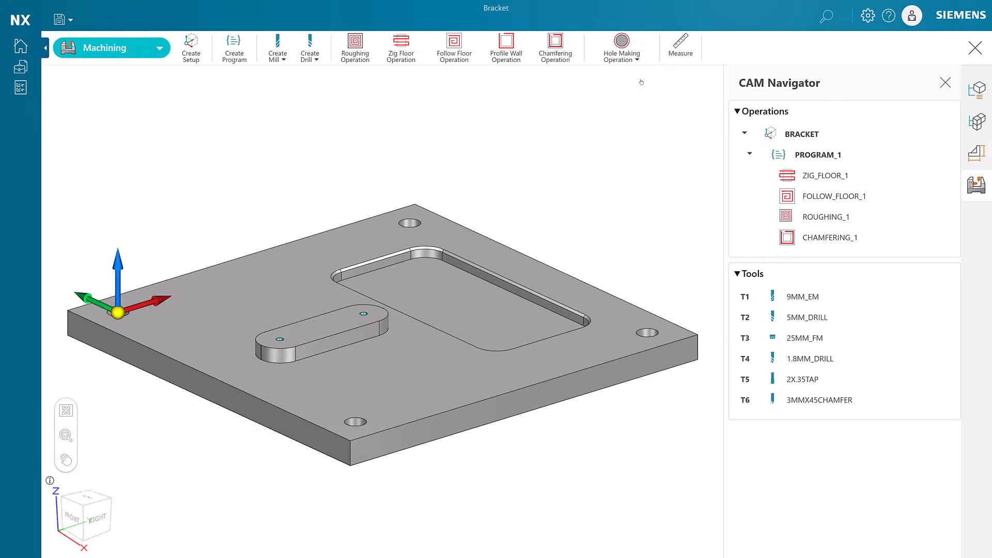
mouse_move(246, 130)
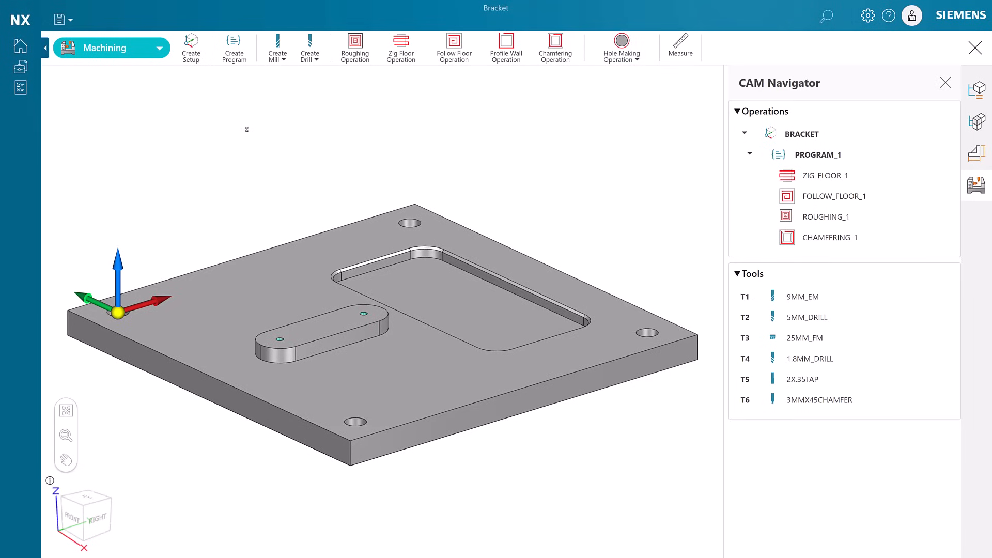
Create DRILLING_1 with 5MM_DRILL on the four corner holes, generate and accept
click(621, 47)
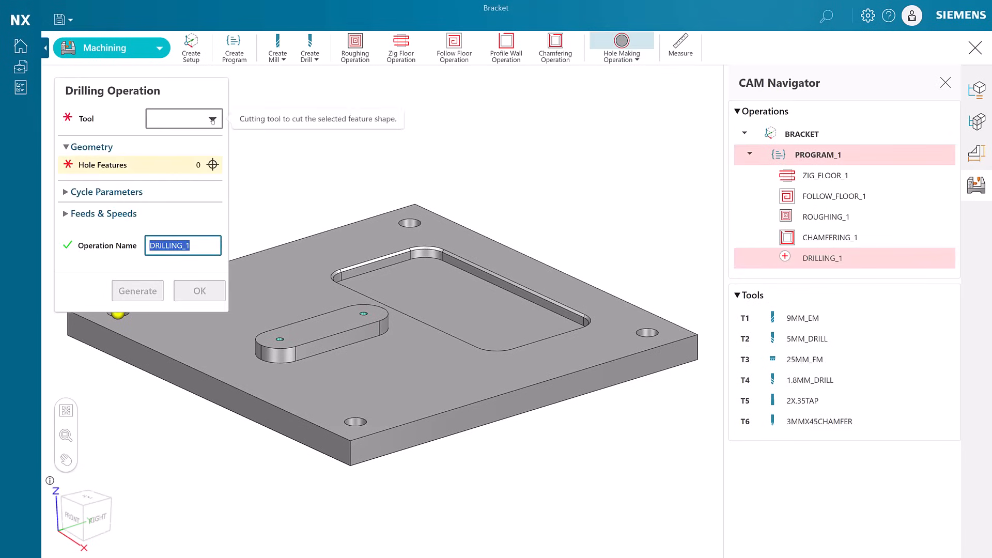
click(184, 118)
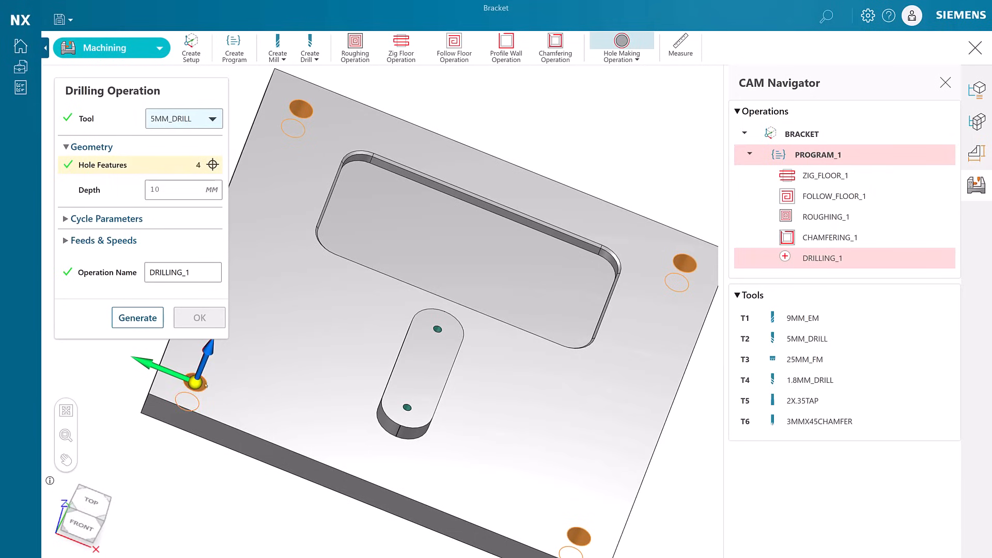
mouse_move(138, 317)
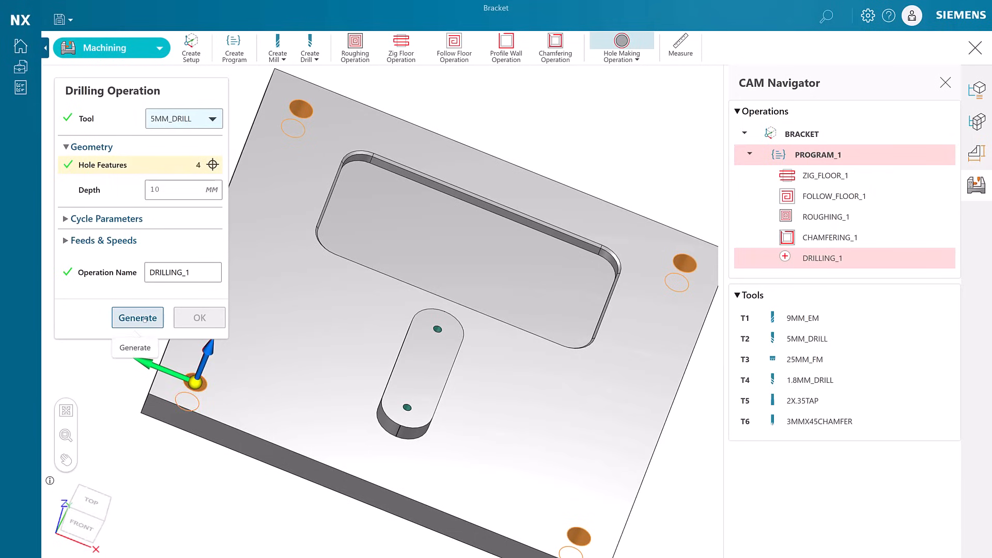
click(137, 316)
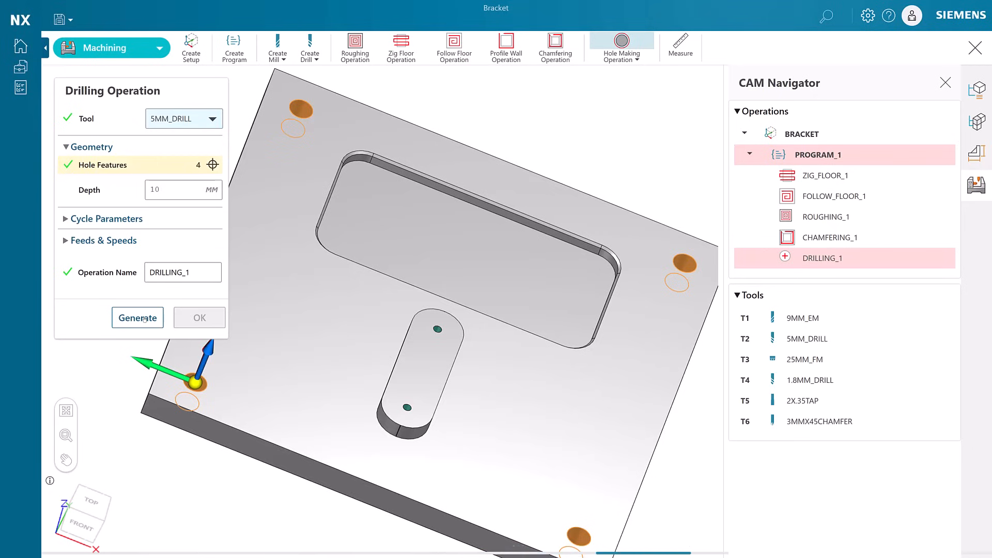
click(137, 317)
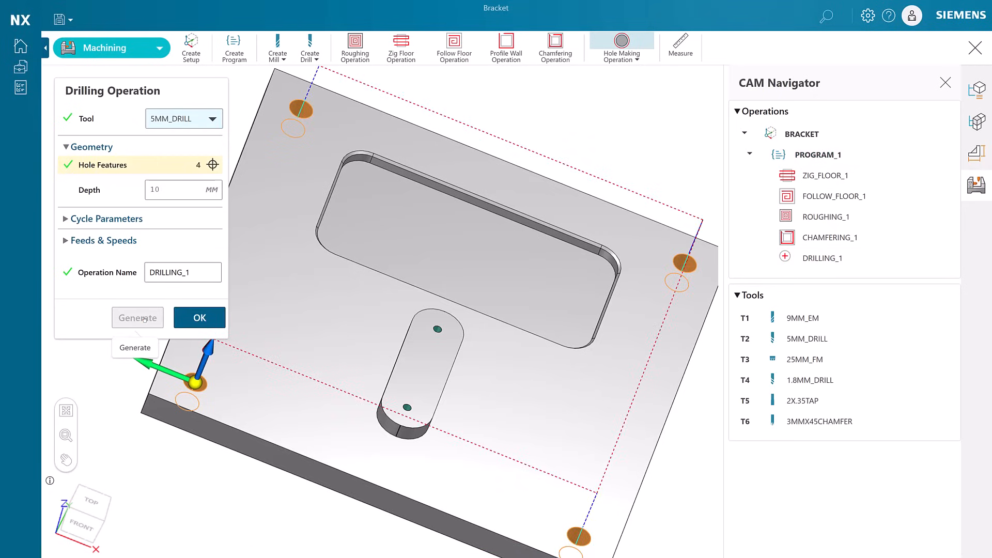
click(200, 317)
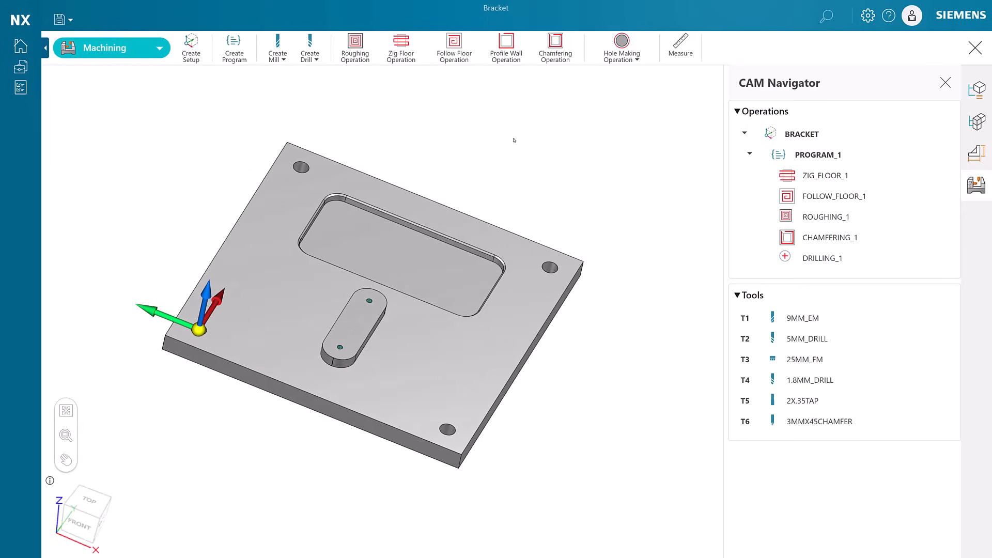
Click a button in the top CAM operations toolbar
click(680, 46)
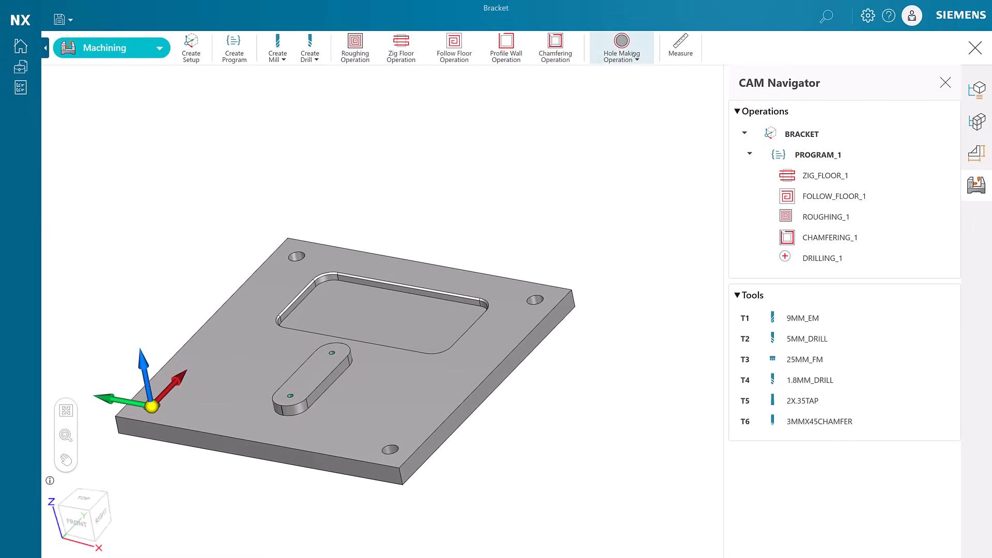
Create DRILLING_2 with 1.8MM_DRILL on the two slot holes at 8 mm depth, accepted
click(620, 47)
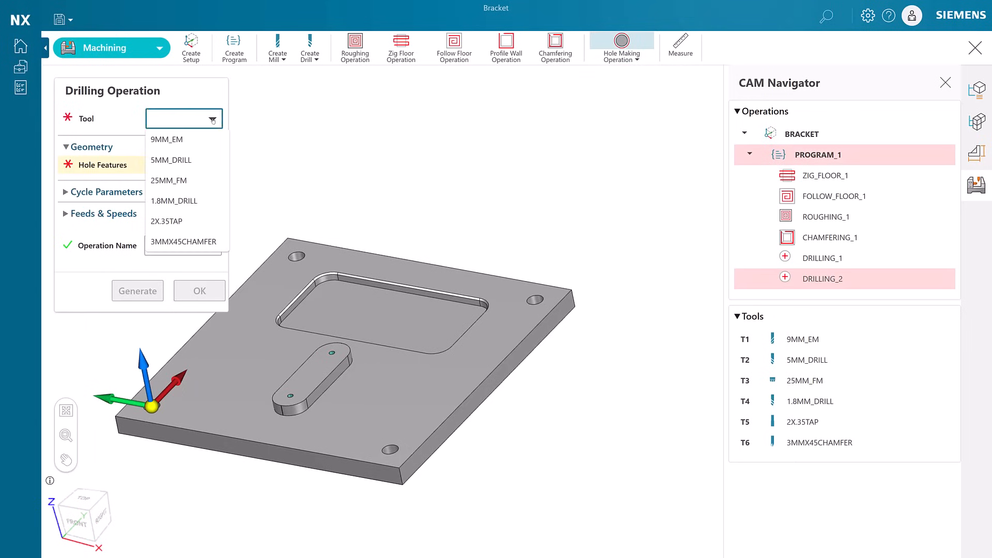
mouse_move(168, 181)
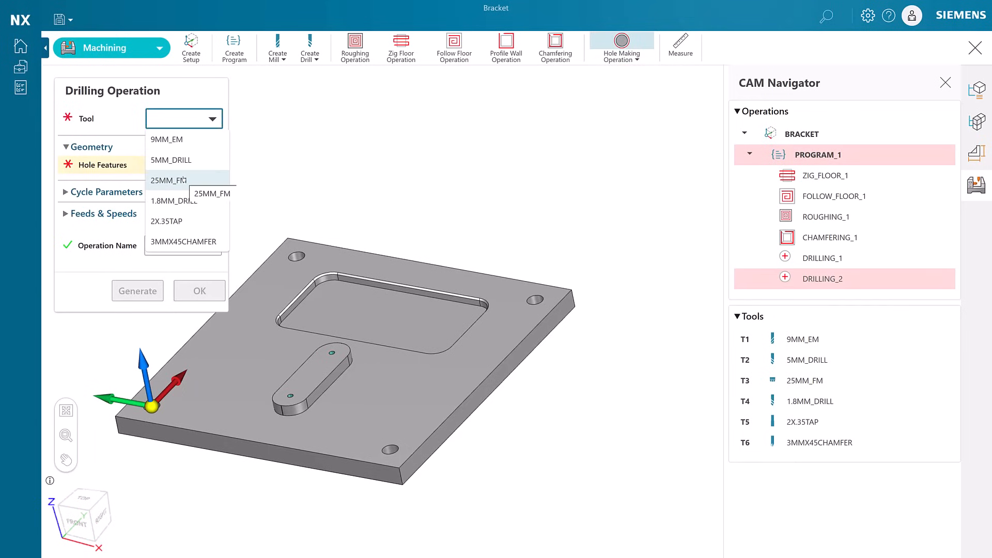
click(171, 200)
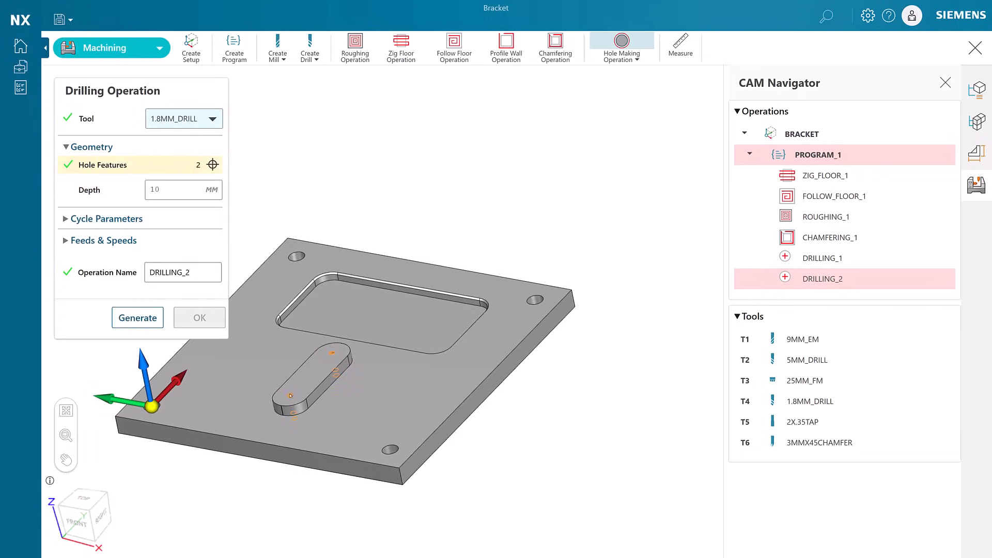
click(182, 189)
text(8)
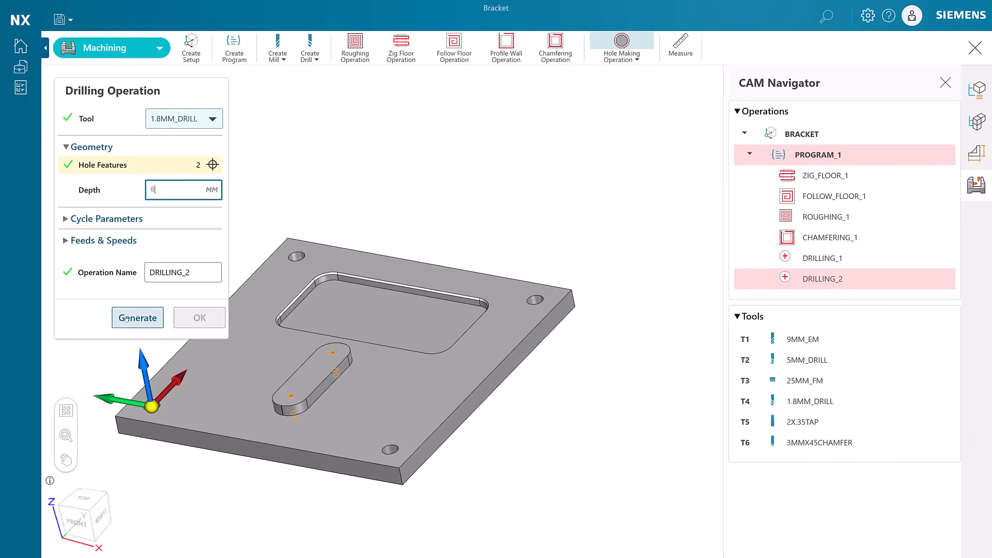
click(138, 317)
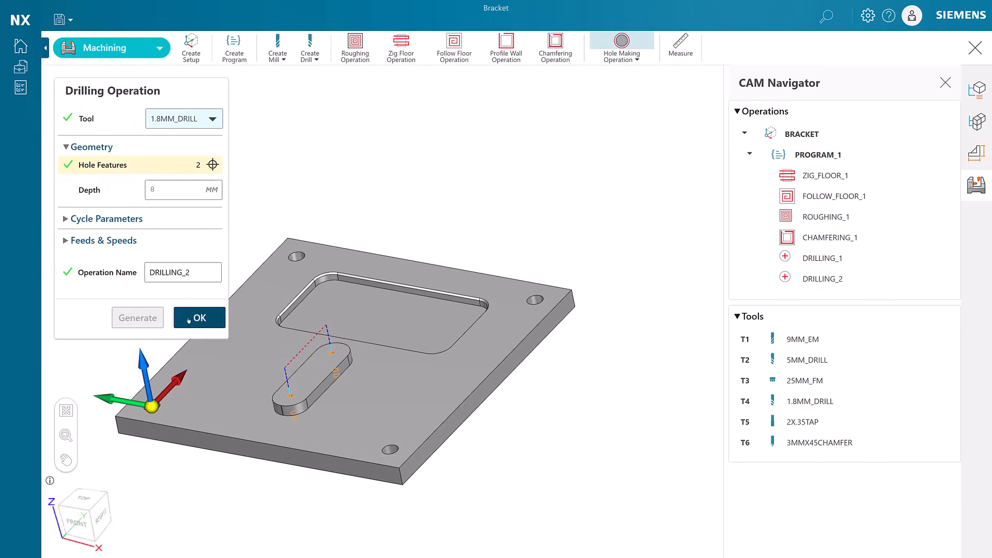
mouse_move(200, 317)
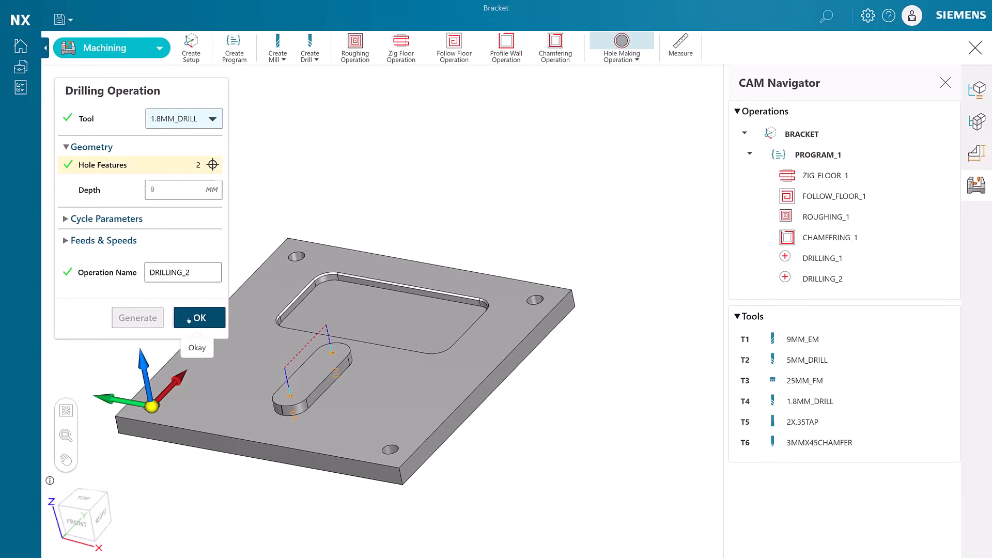
click(198, 316)
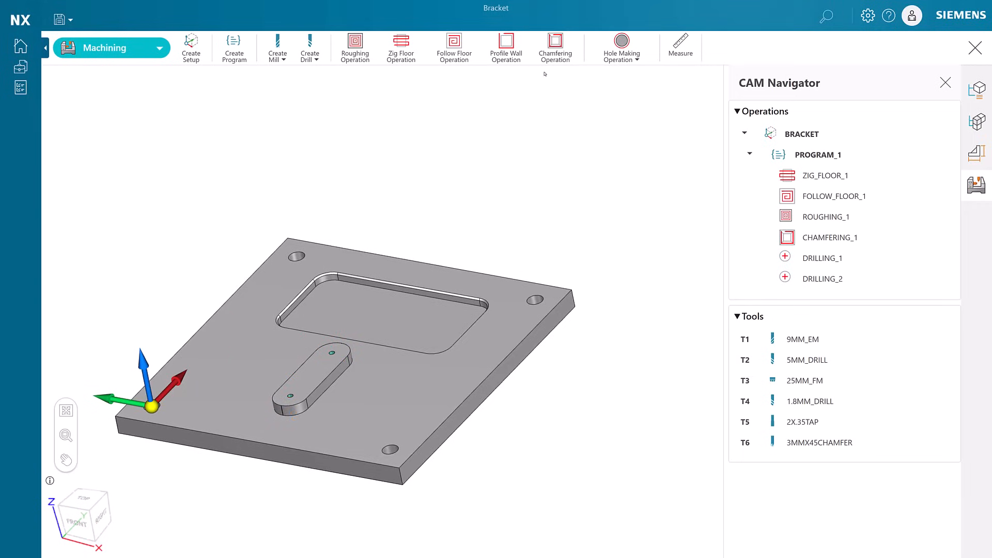
click(620, 47)
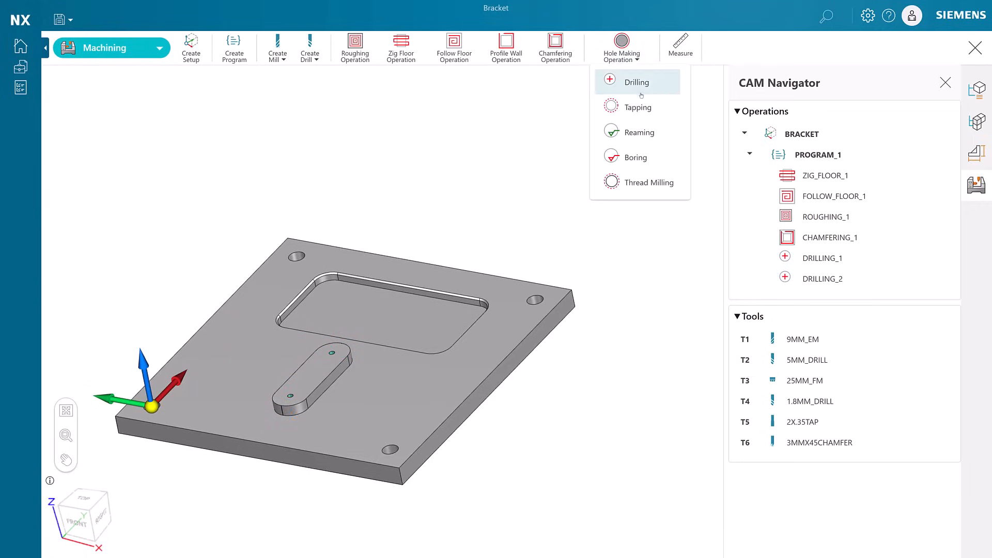
Create a tapping operation with 2X.35TAP on both slot holes, depth 5
click(637, 107)
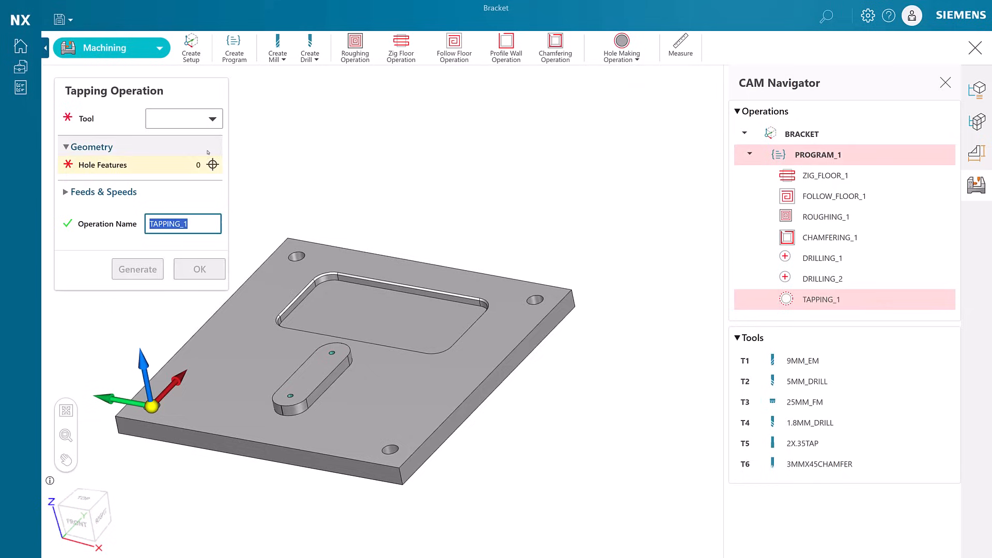
click(174, 118)
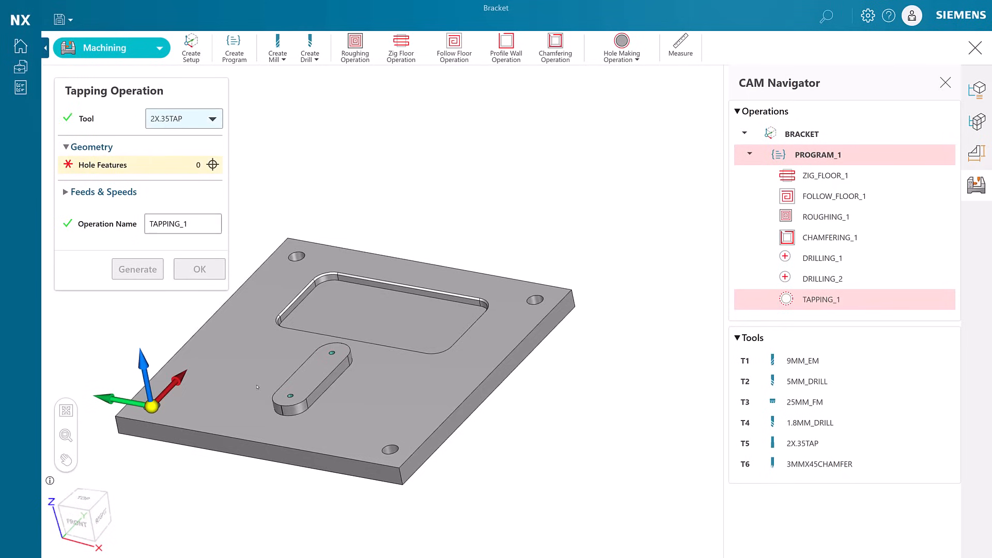
click(332, 354)
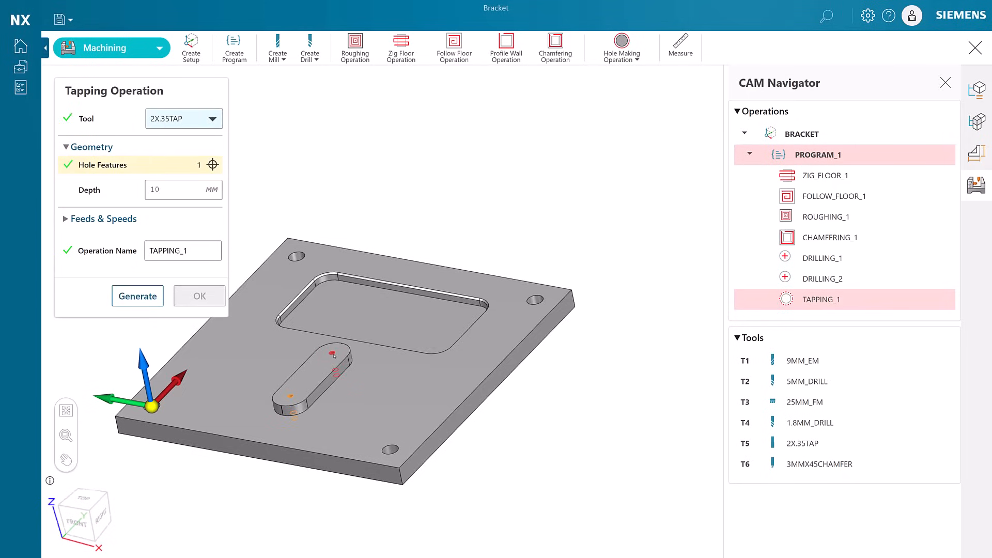
click(335, 355)
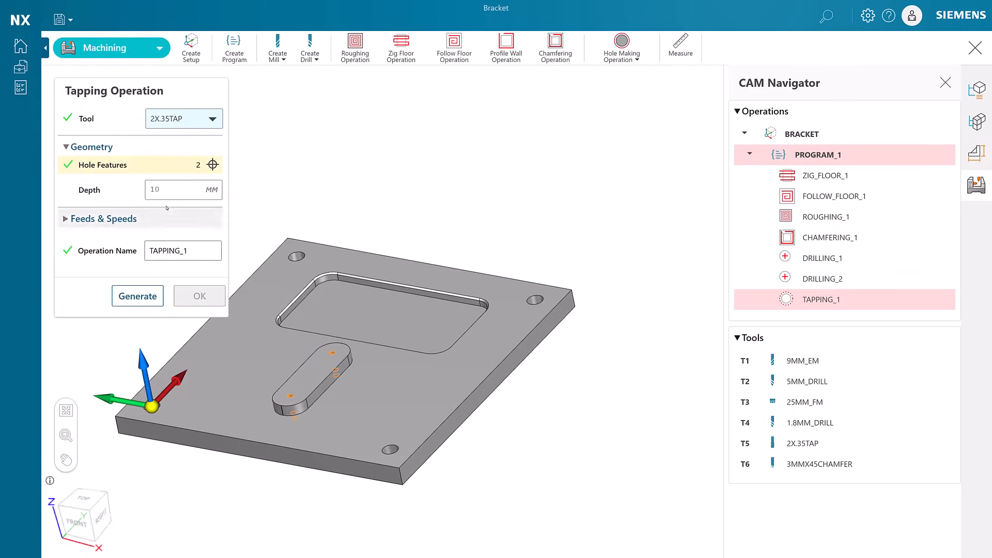
click(183, 190)
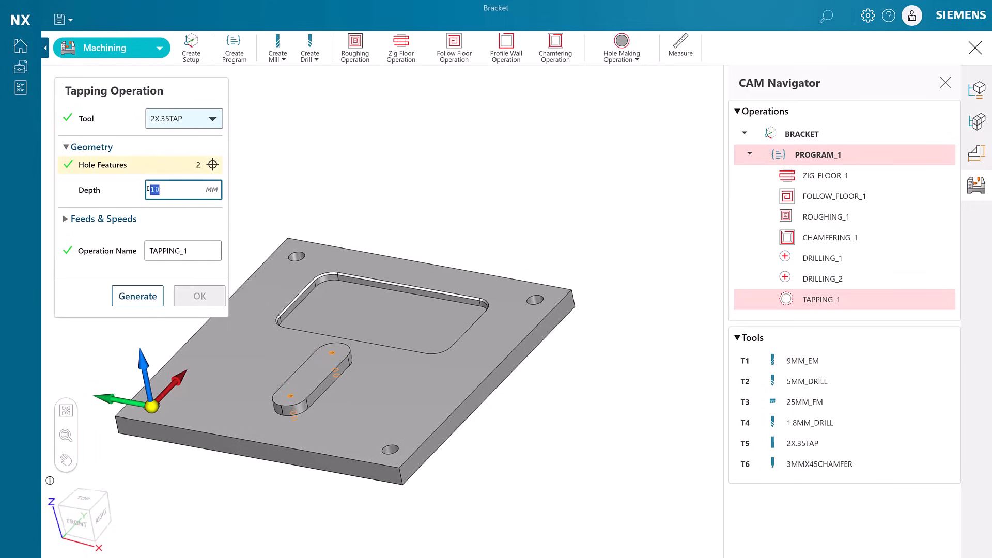
text(5)
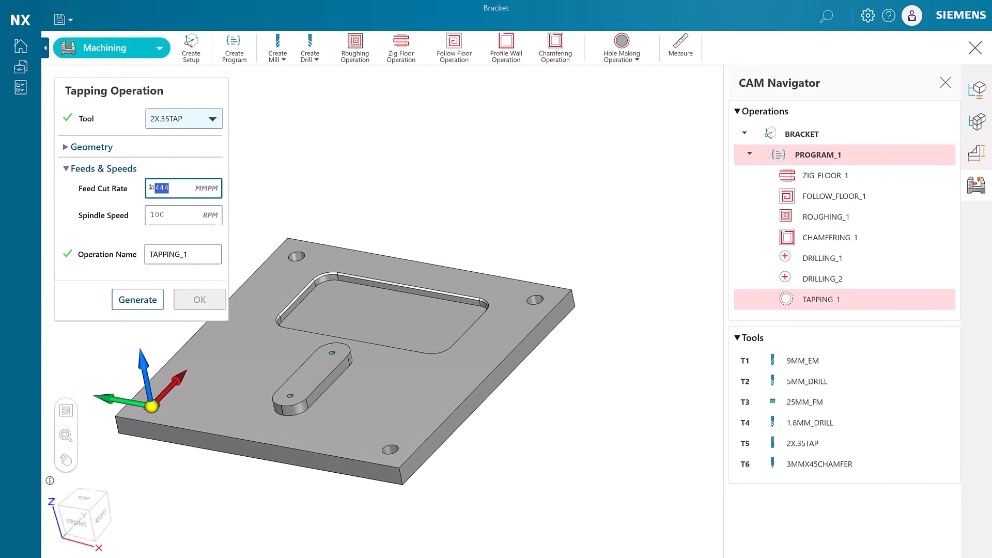
Set feed cut rate to 35, generate the tapping toolpath and accept TAPPING_1
text(35)
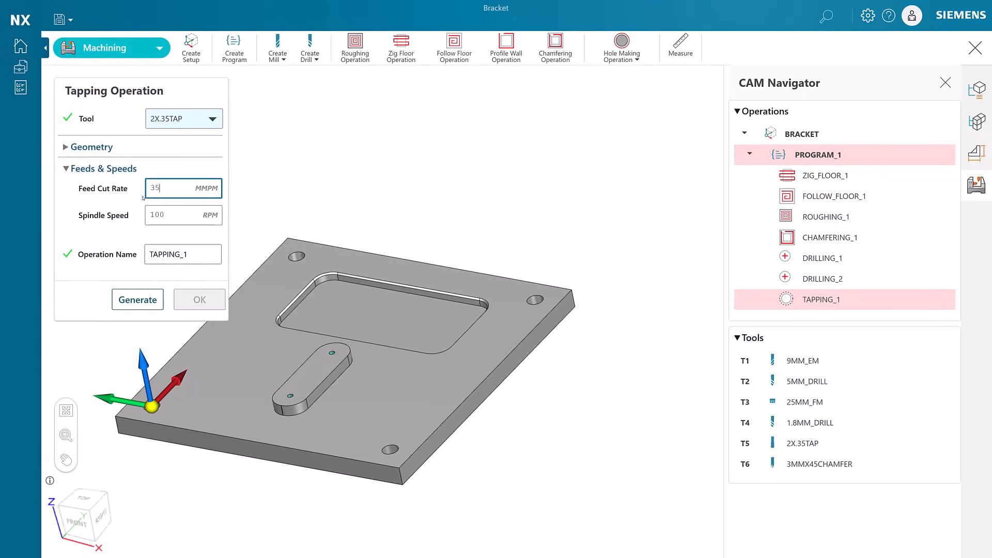
click(137, 299)
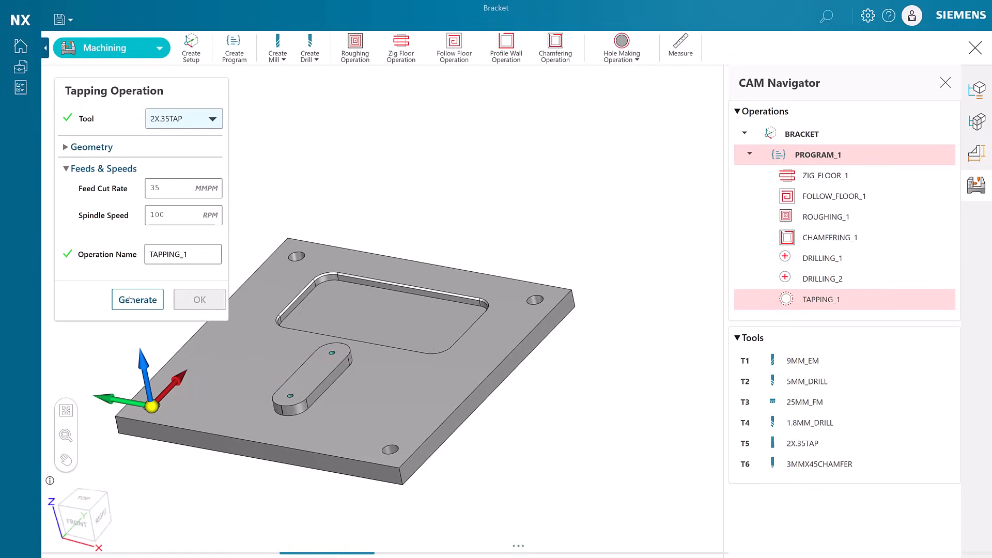
click(138, 300)
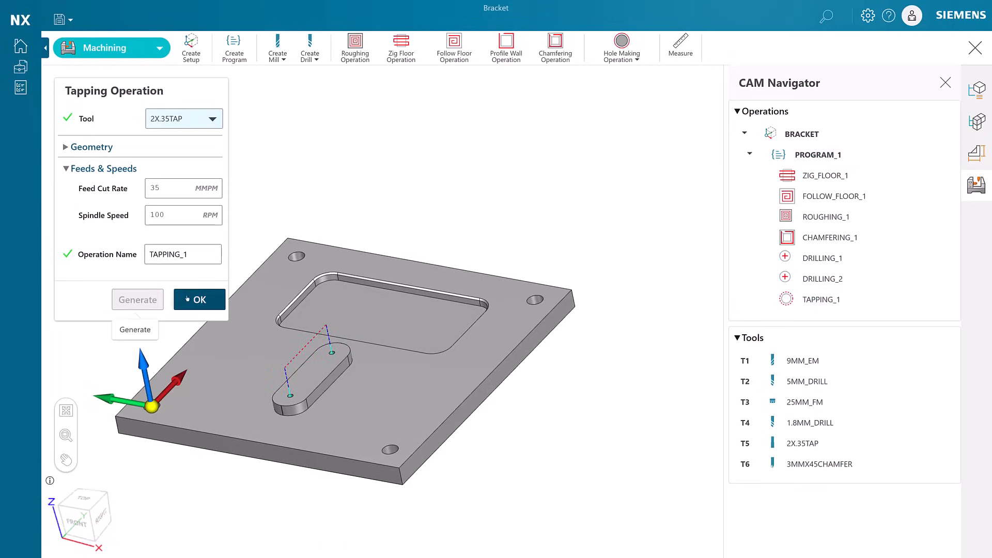
click(198, 299)
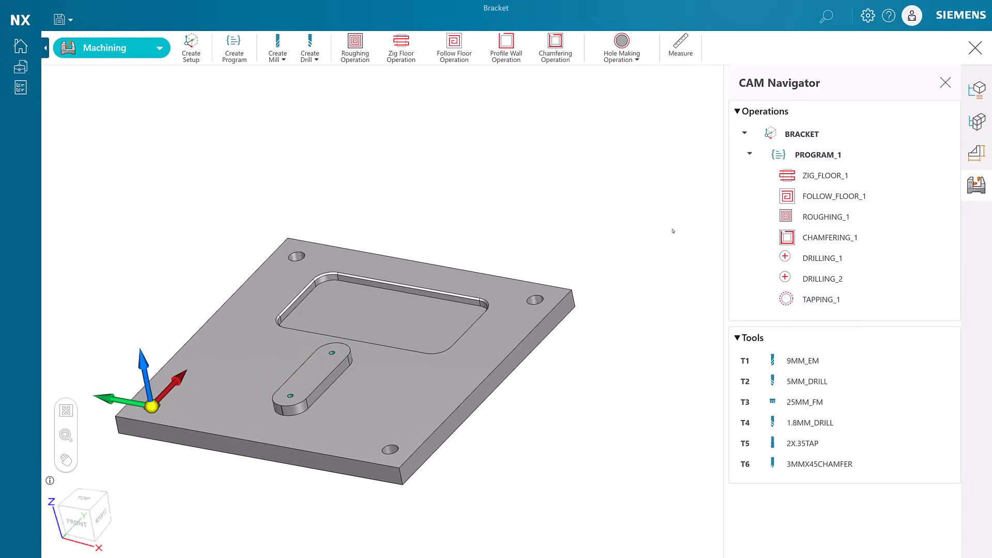
Simulate the CHAMFERING_1 toolpath and play it at a reduced simulation speed
click(828, 238)
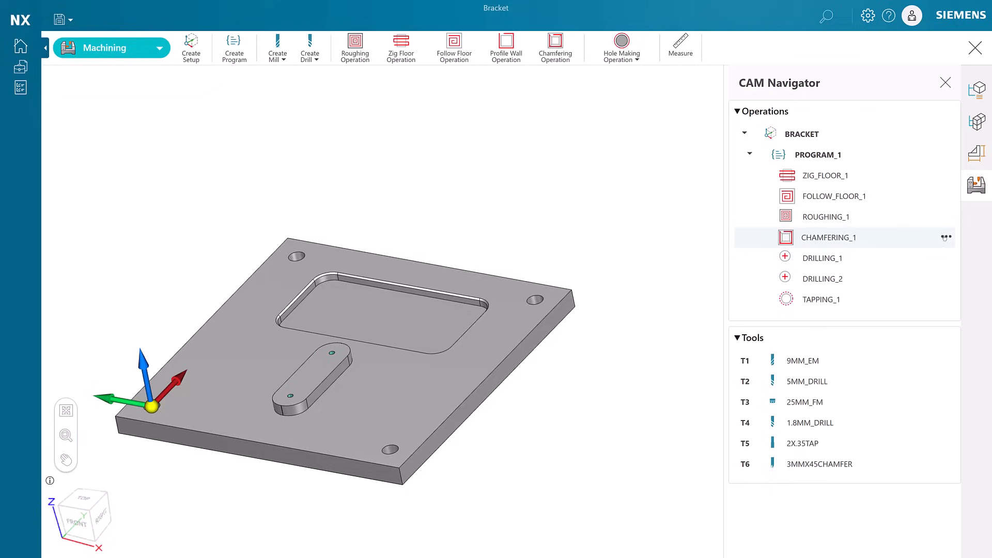
click(947, 237)
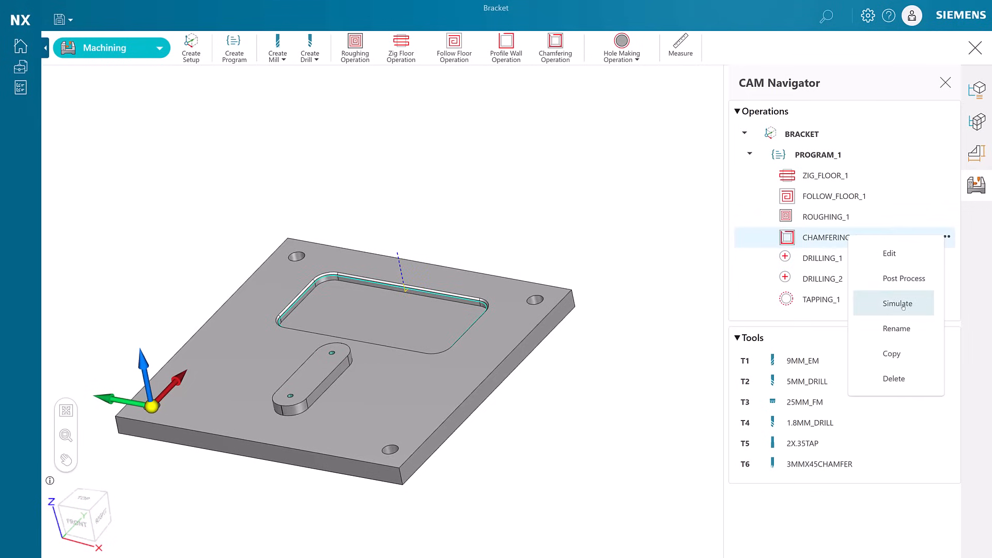
click(897, 304)
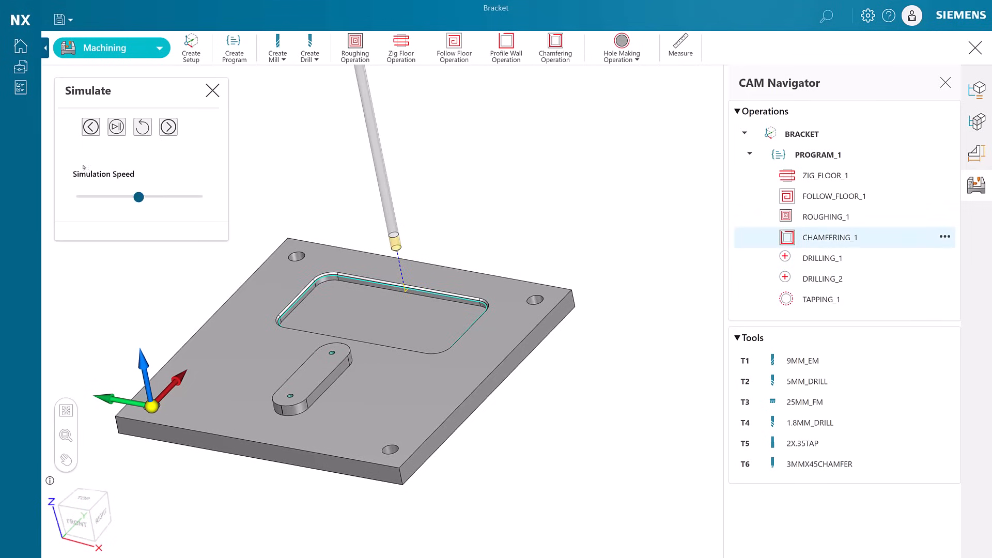
click(115, 126)
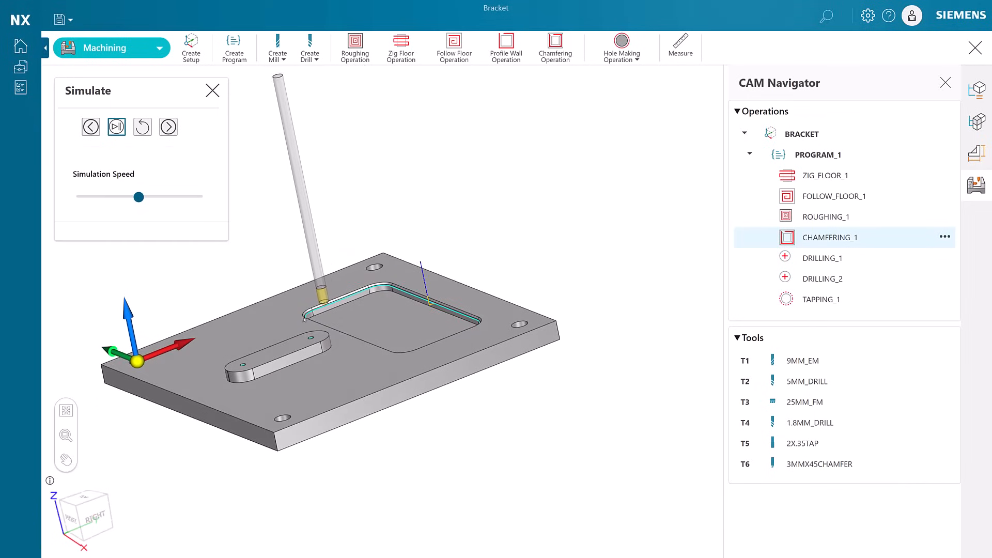
click(116, 127)
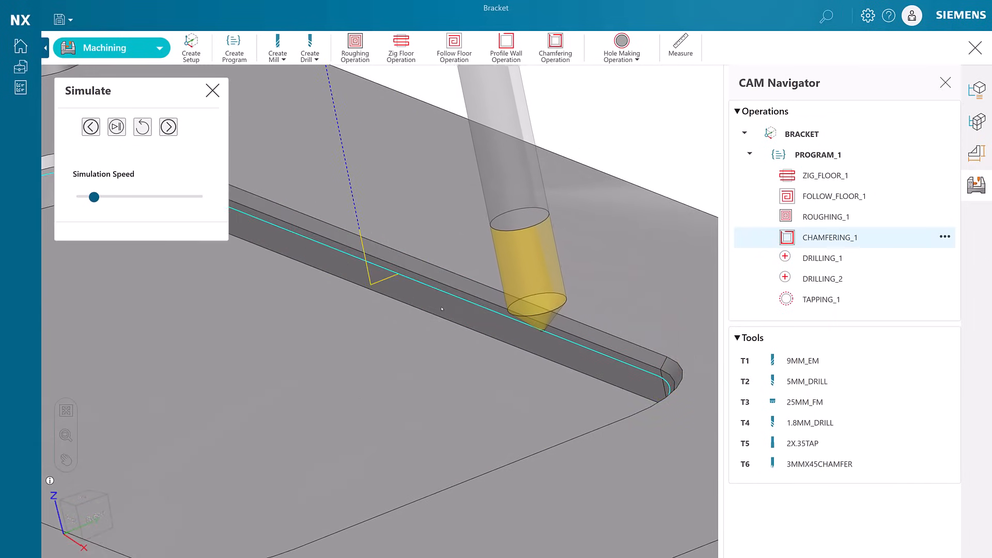
click(116, 127)
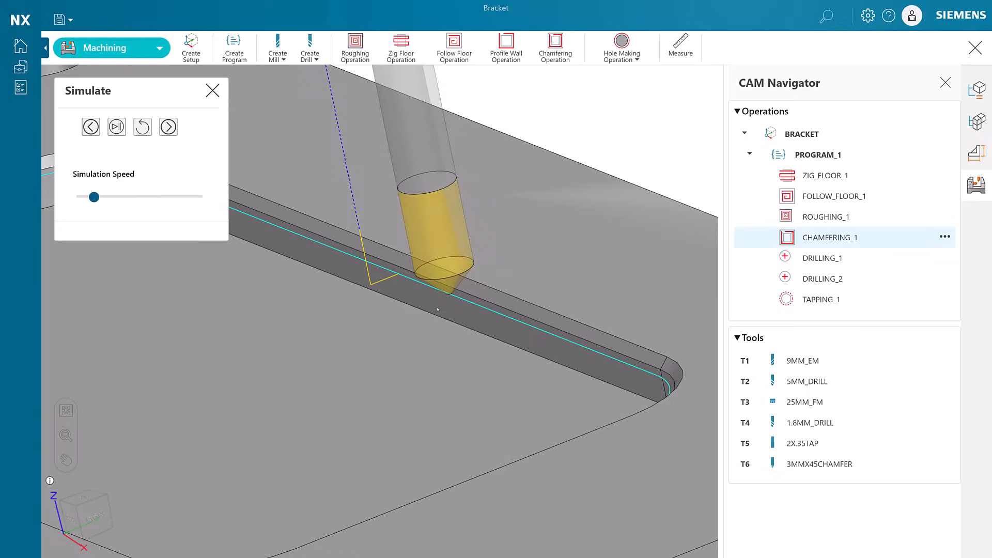